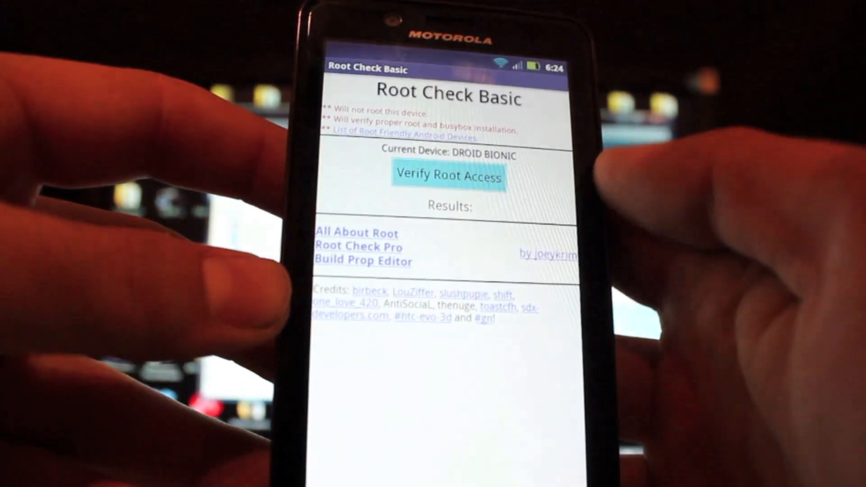
Step: Verify root access, confirming the DROID BIONIC is rooted
left_click(448, 177)
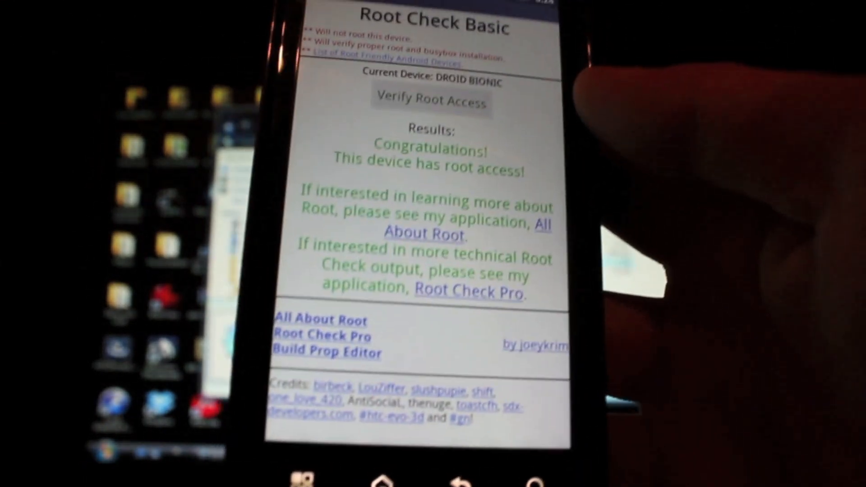